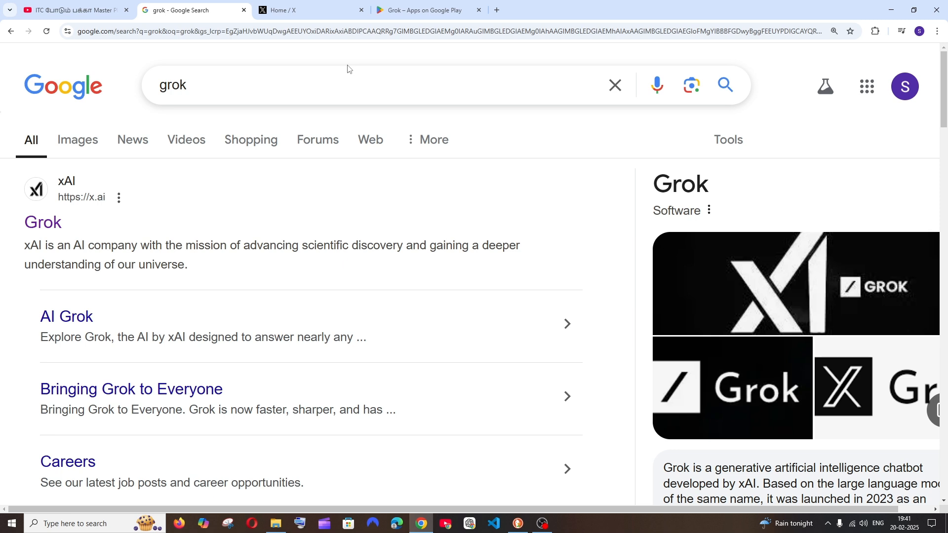
mouse_move(277, 76)
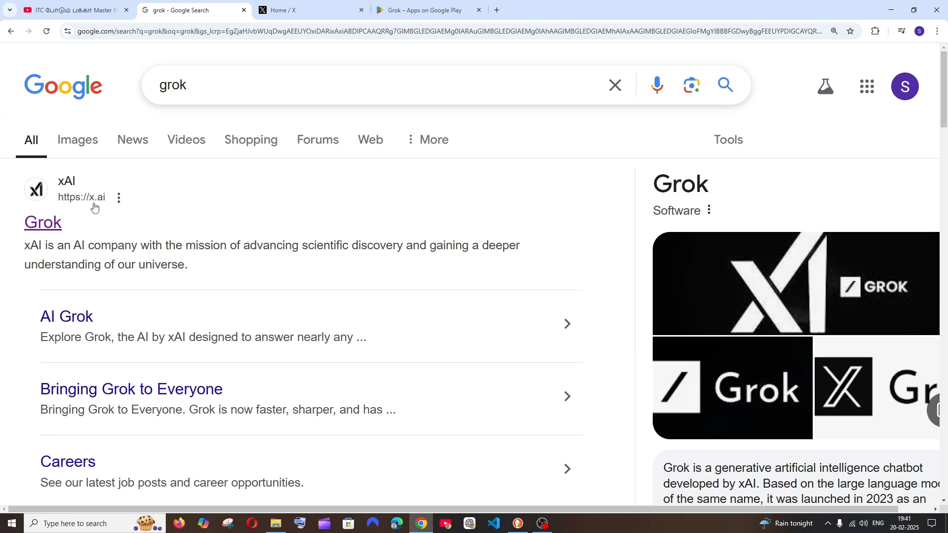
- Open the xAI Grok result from the Google search for 'grok'
click(43, 222)
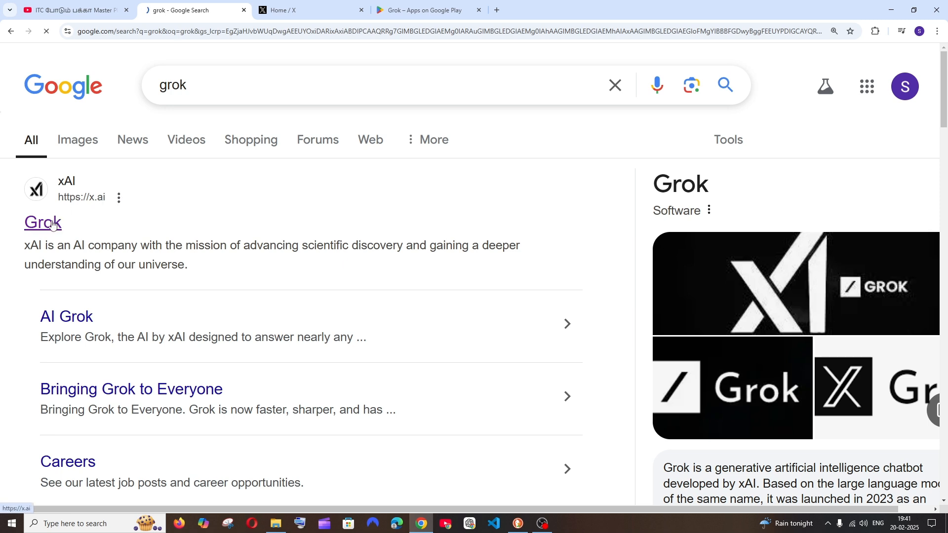
- Reach the grok.com Grok 3 welcome page via 'Try now' on the x.ai announcement
click(43, 222)
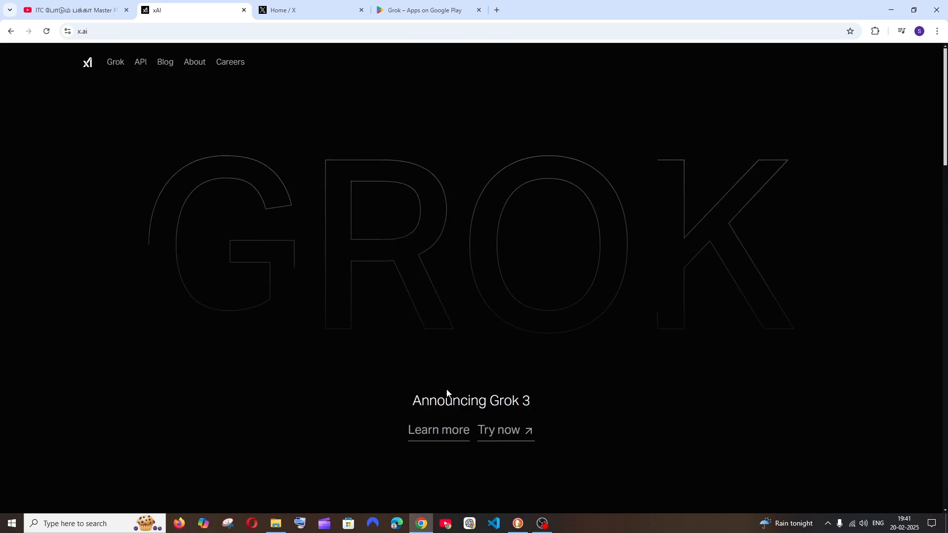
click(498, 429)
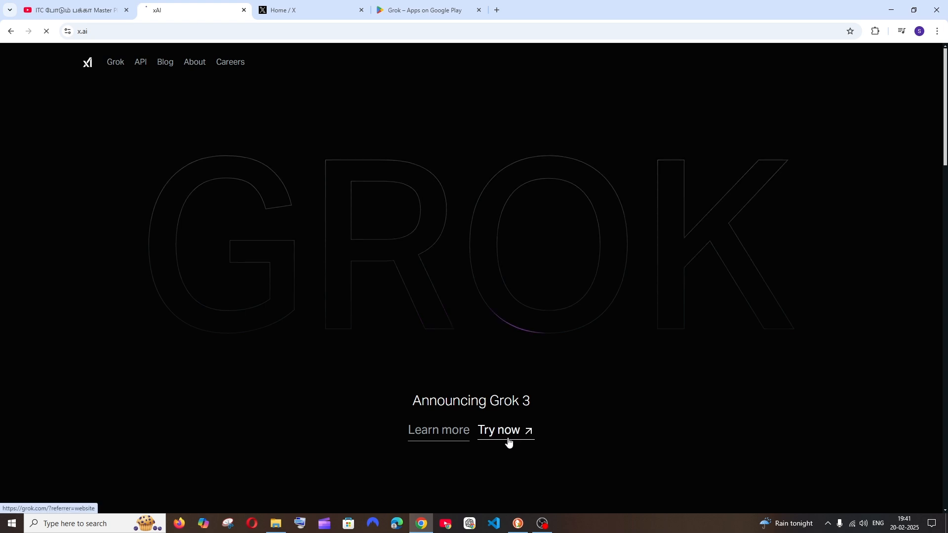
click(498, 430)
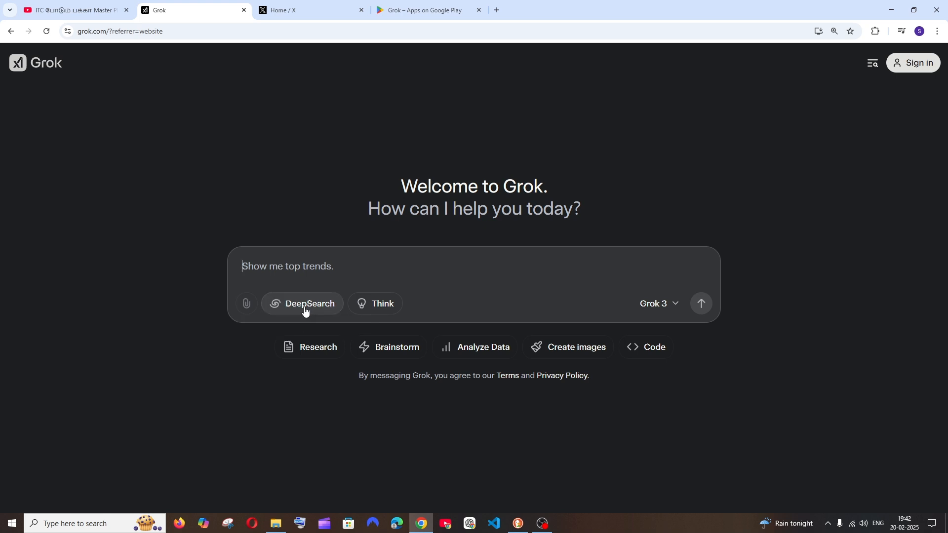
- Open the Grok 3 beta chat from the left sidebar of the X home feed
click(308, 10)
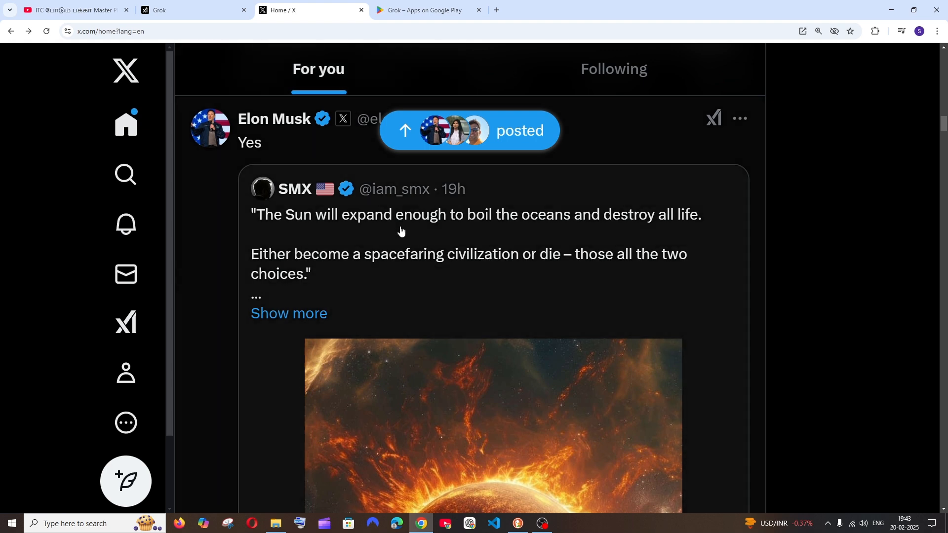
mouse_move(125, 323)
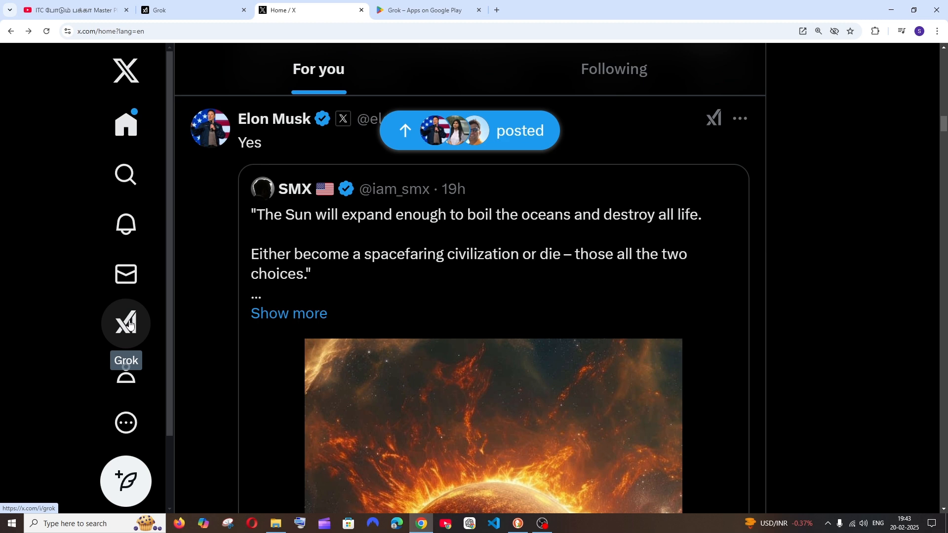
click(125, 322)
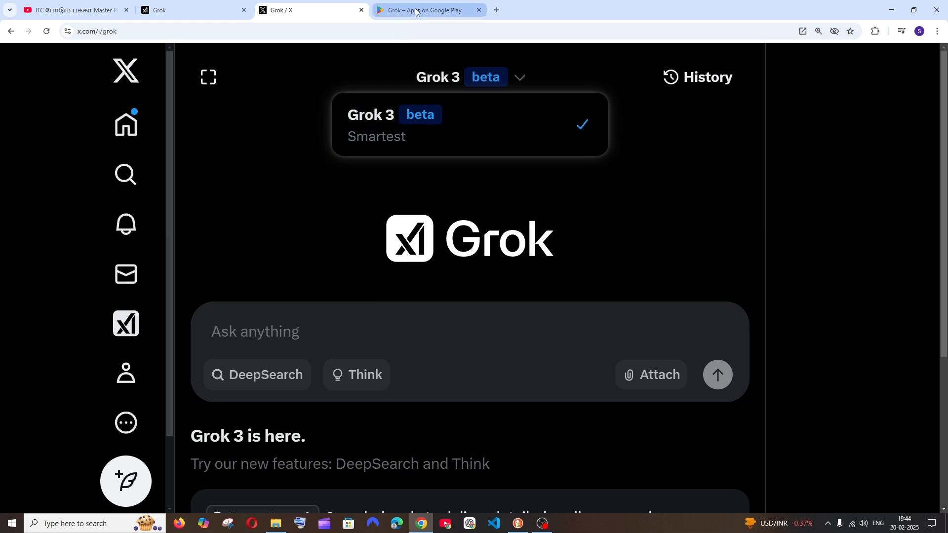
- View the xAI Grok app listing on Google Play, offered for pre-registration
click(427, 10)
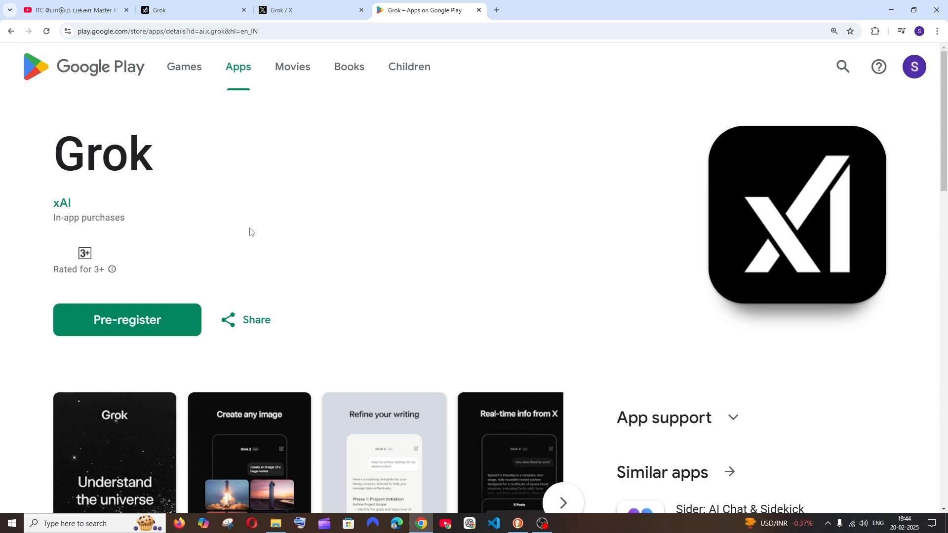
mouse_move(251, 240)
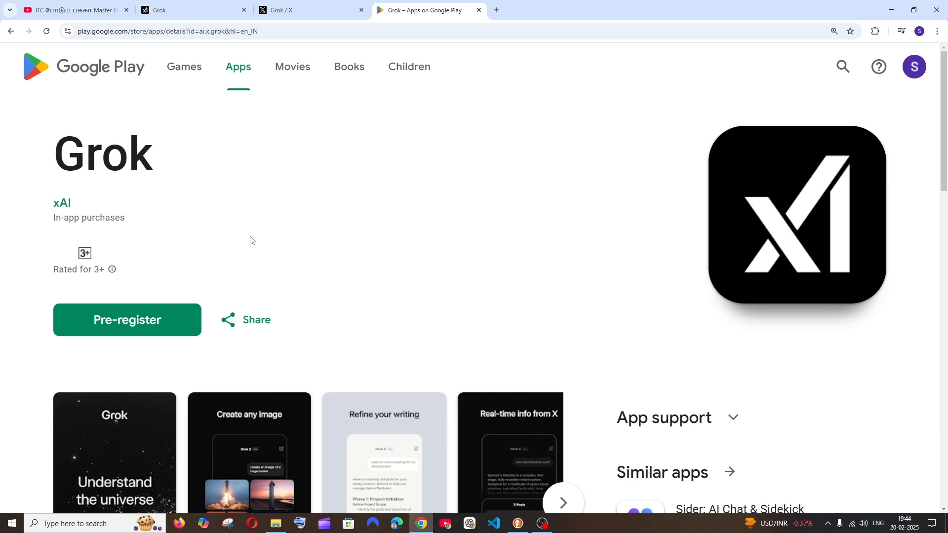
scroll(down, 3)
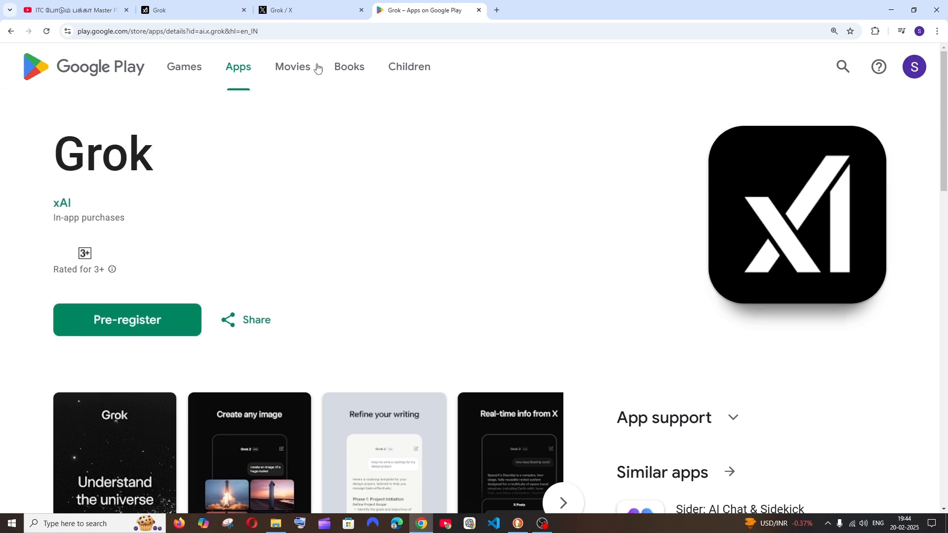
- Return to grok.com and begin a new prompt with the word 'Understand'
click(194, 10)
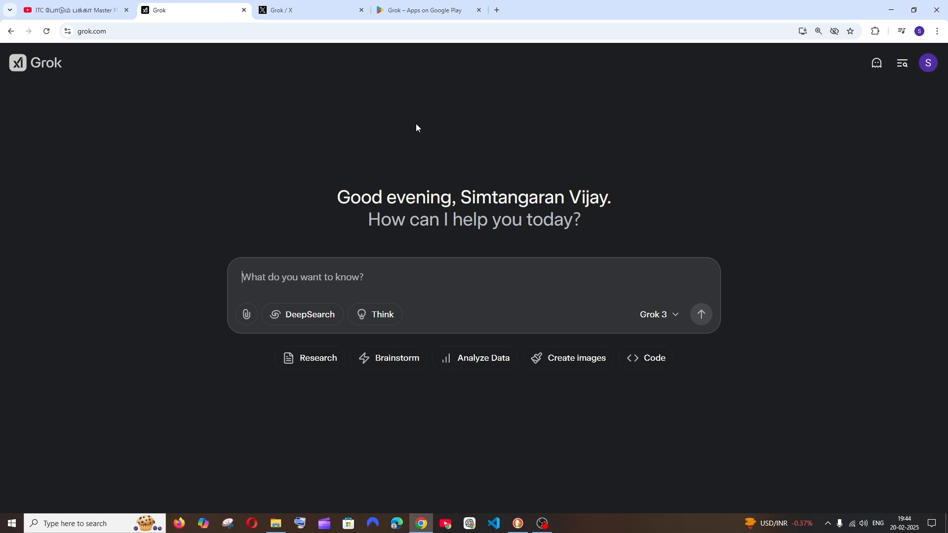
text(Understand)
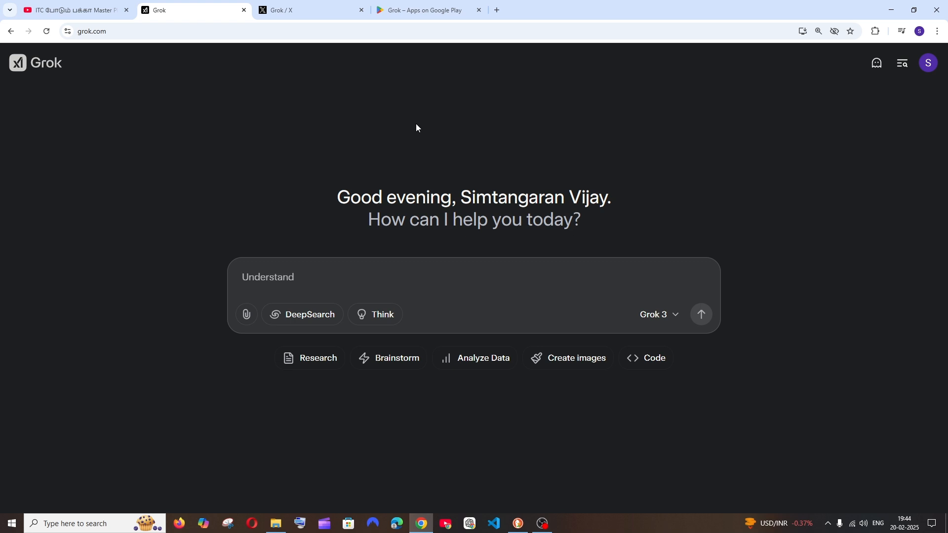